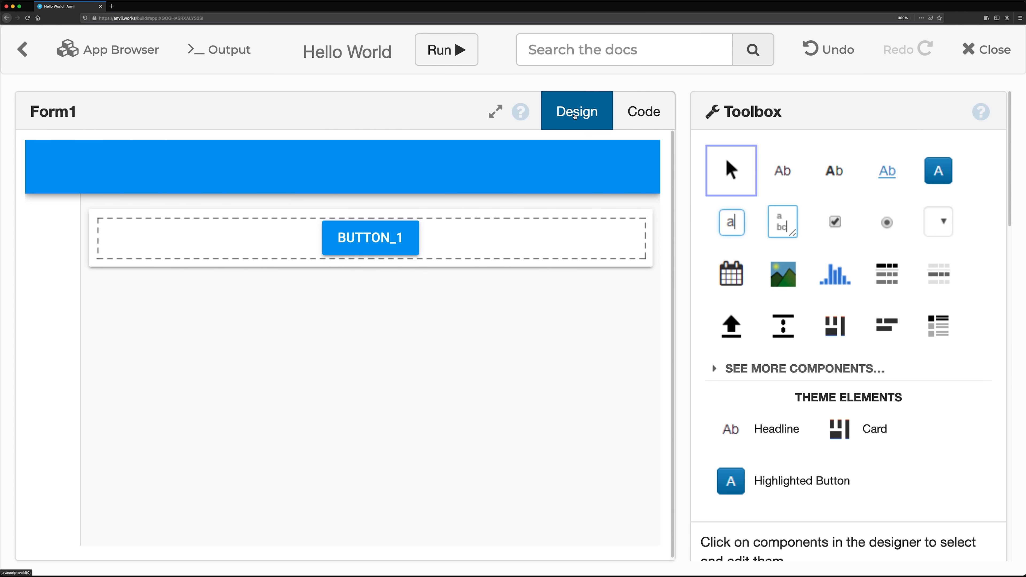
# Step: Give the 'Please enter your name:' prompt label a role style, then go to the form's code
pyautogui.click(644, 111)
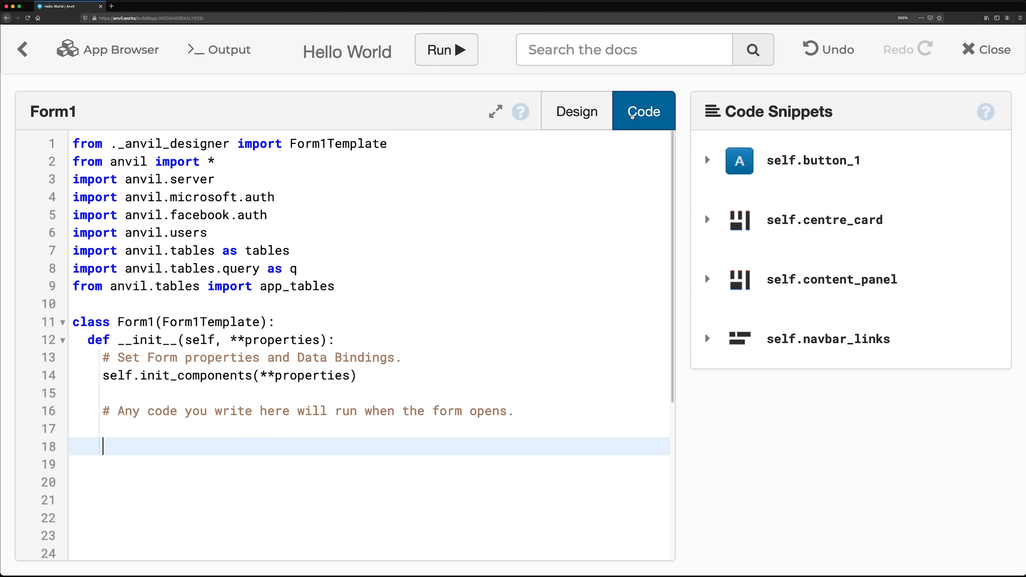
pyautogui.click(577, 111)
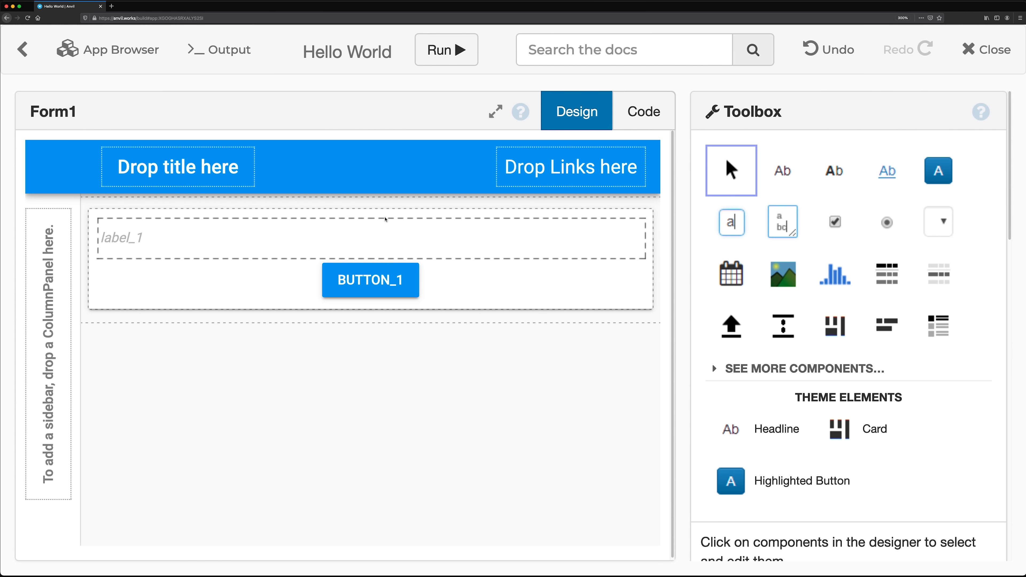
pyautogui.moveTo(590, 256)
pyautogui.write('Please')
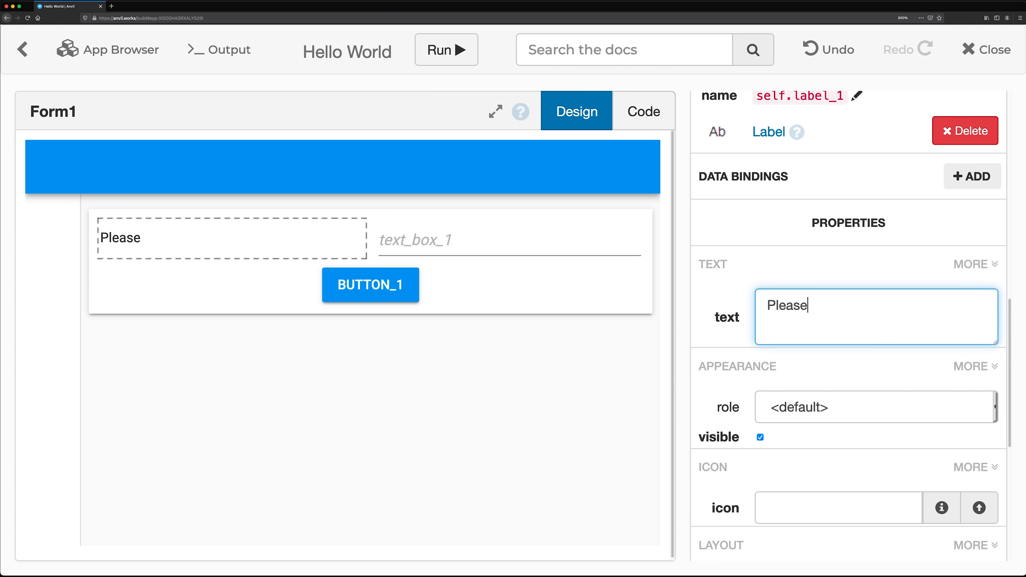
pyautogui.click(865, 407)
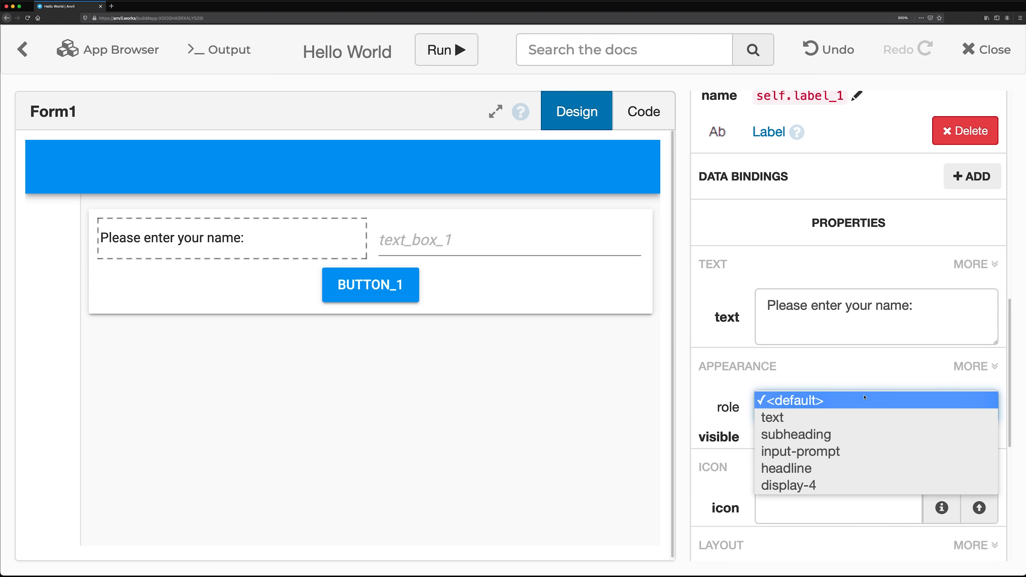
pyautogui.click(800, 451)
pyautogui.write('Say')
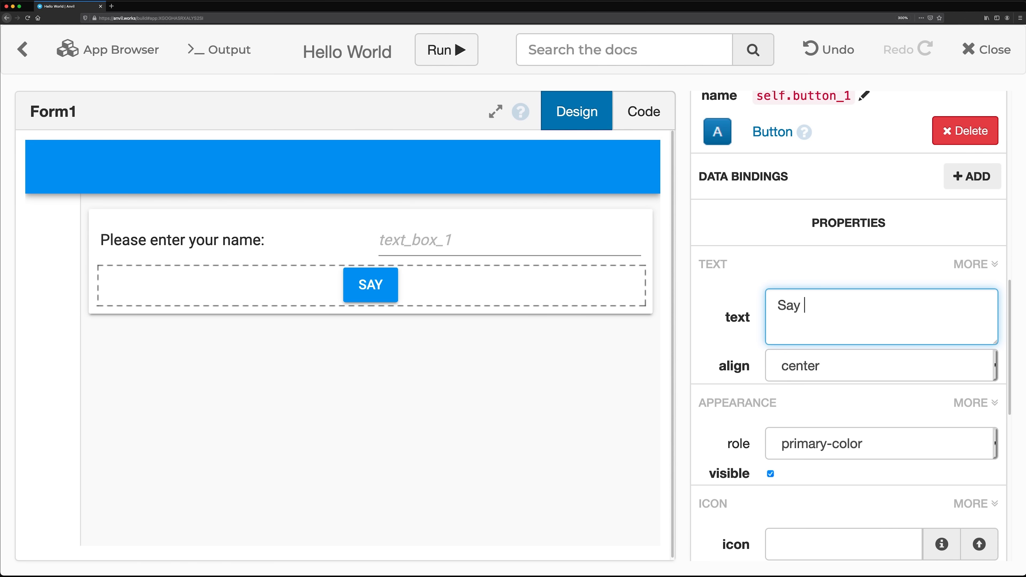
pyautogui.click(644, 112)
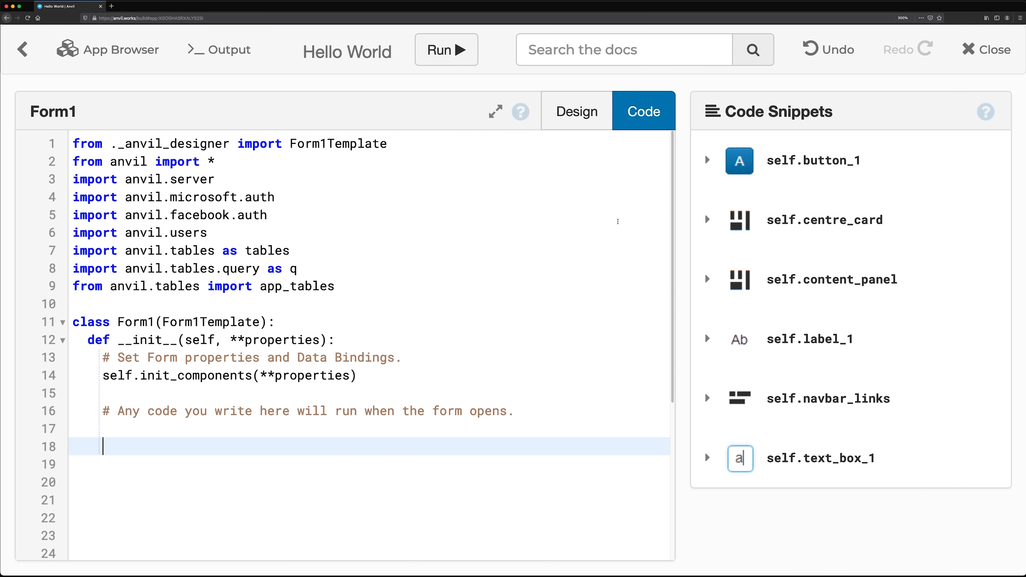
# Step: In __init__, set self.label_1.align = "right" and return to the designer
pyautogui.write('self.label_1.align = "')
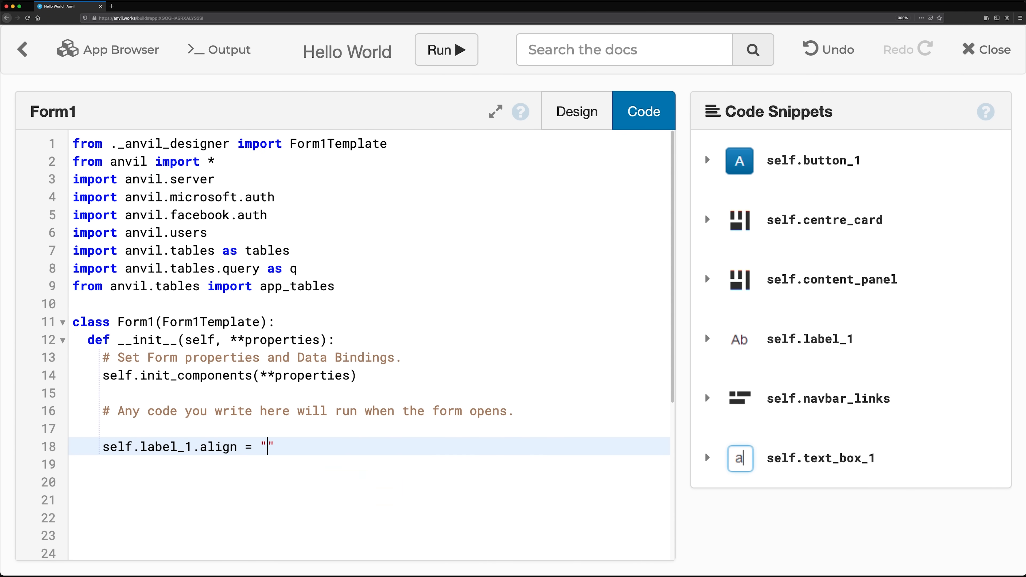
pyautogui.write('right')
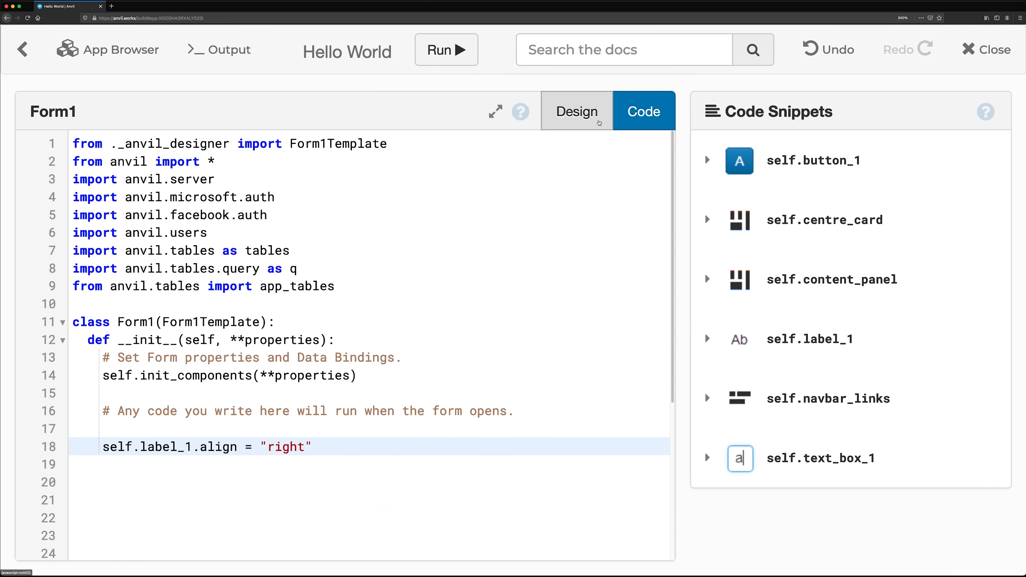
pyautogui.click(577, 111)
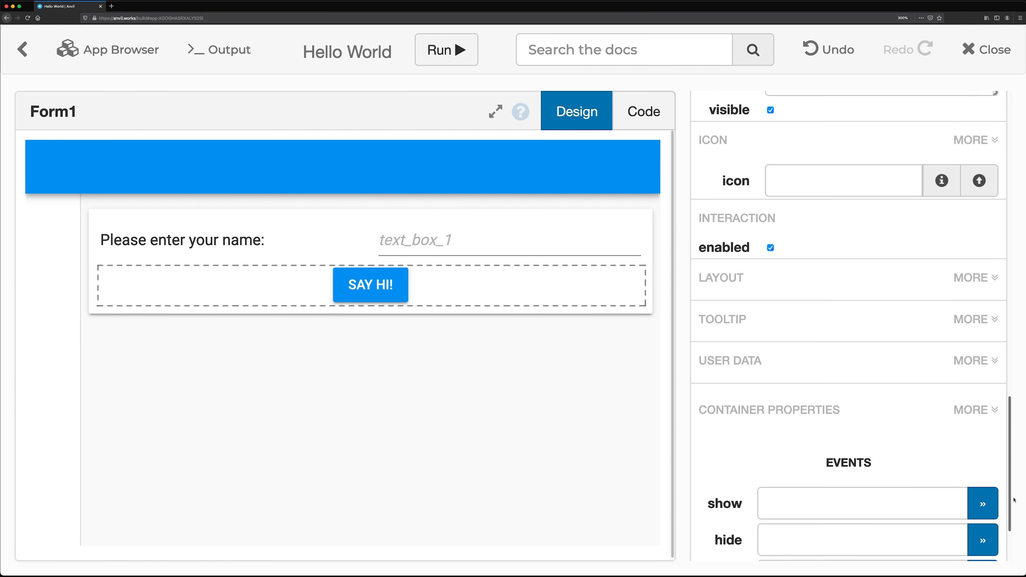
# Step: Make the button's click handler show alert(title=f"Hello {self.text_box_1.text}") and run the app
pyautogui.click(644, 112)
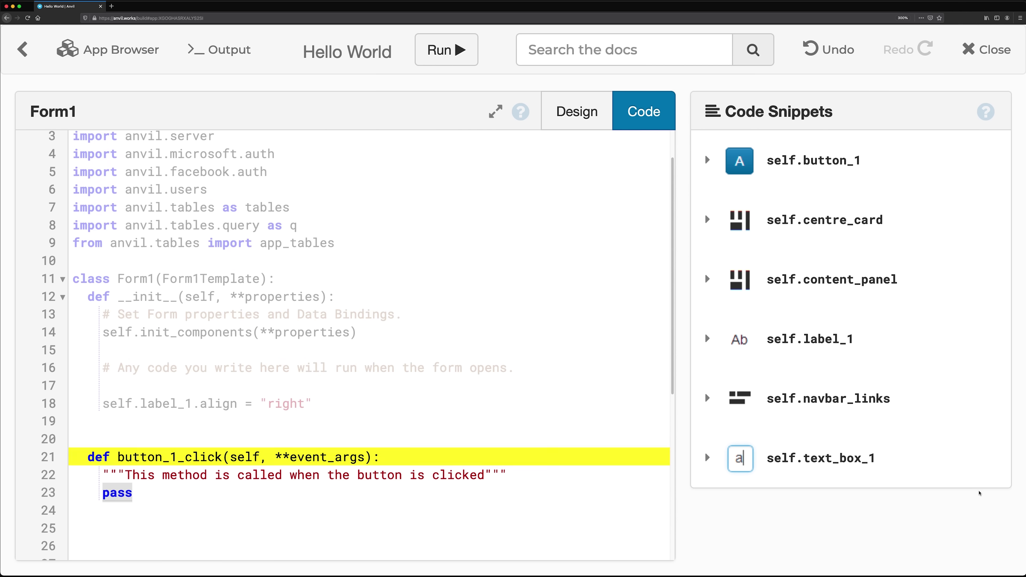
pyautogui.write('a')
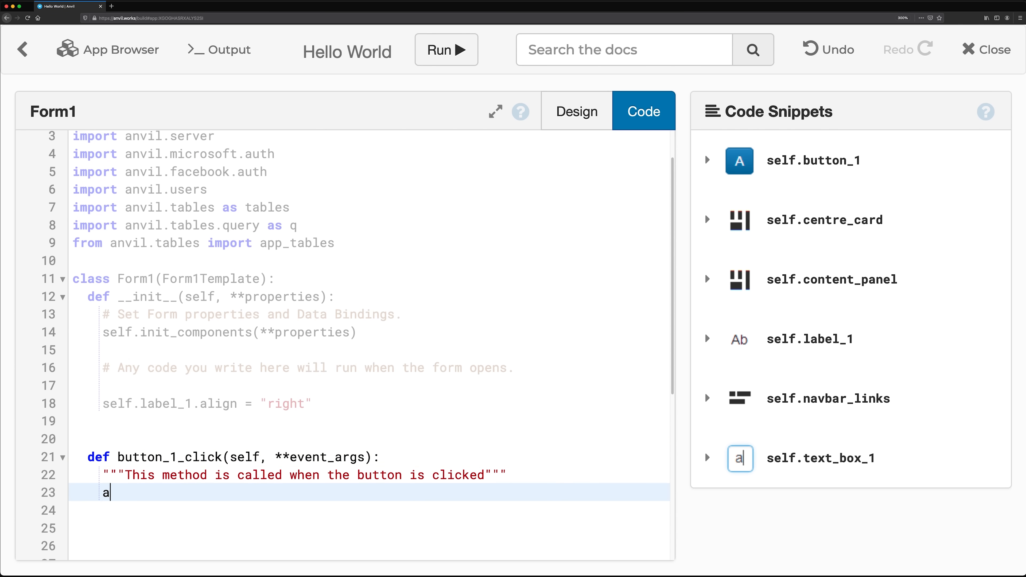
pyautogui.write('alert(title=')
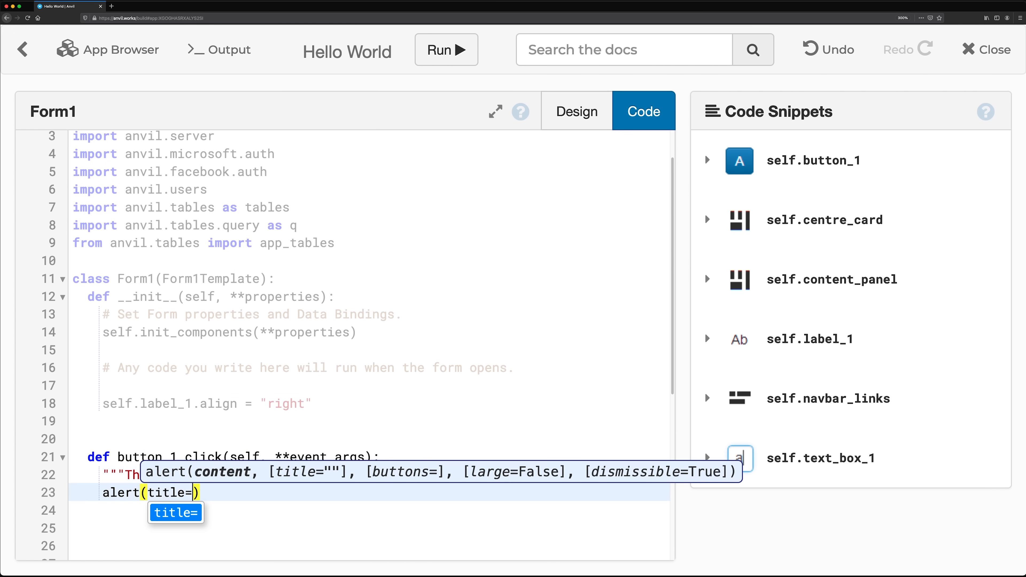
pyautogui.write('f"Hello {self}"')
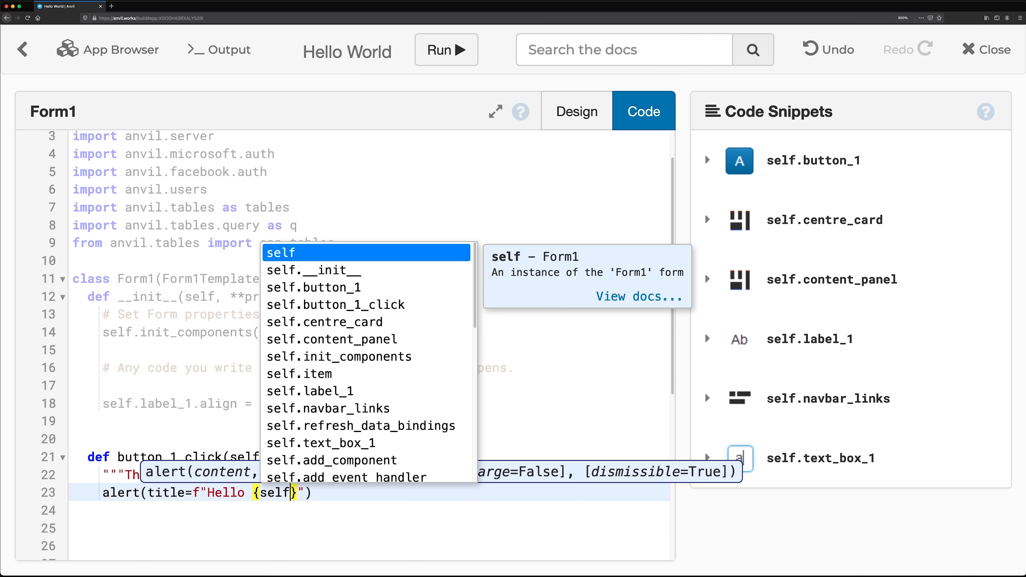
pyautogui.write('.text_box_1.text')
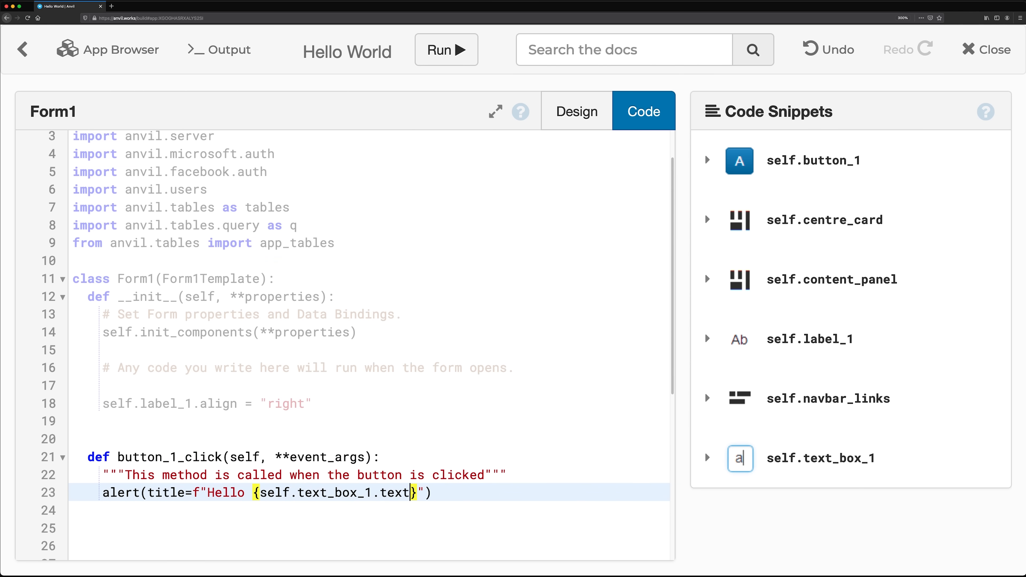
pyautogui.click(446, 49)
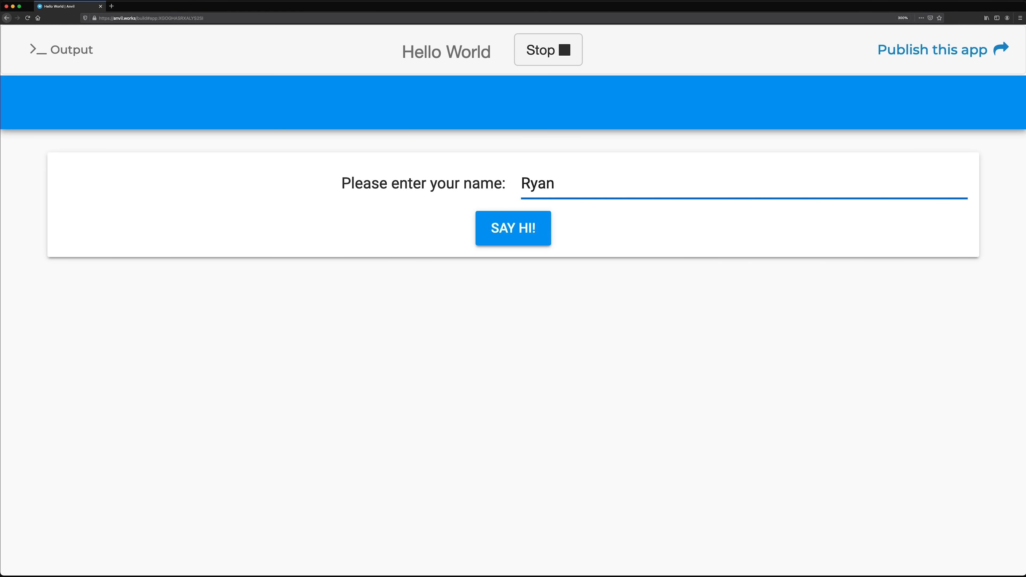
# Step: Trigger SAY HI! in the running app and dismiss the 'Hello Ryan' alert
pyautogui.click(513, 228)
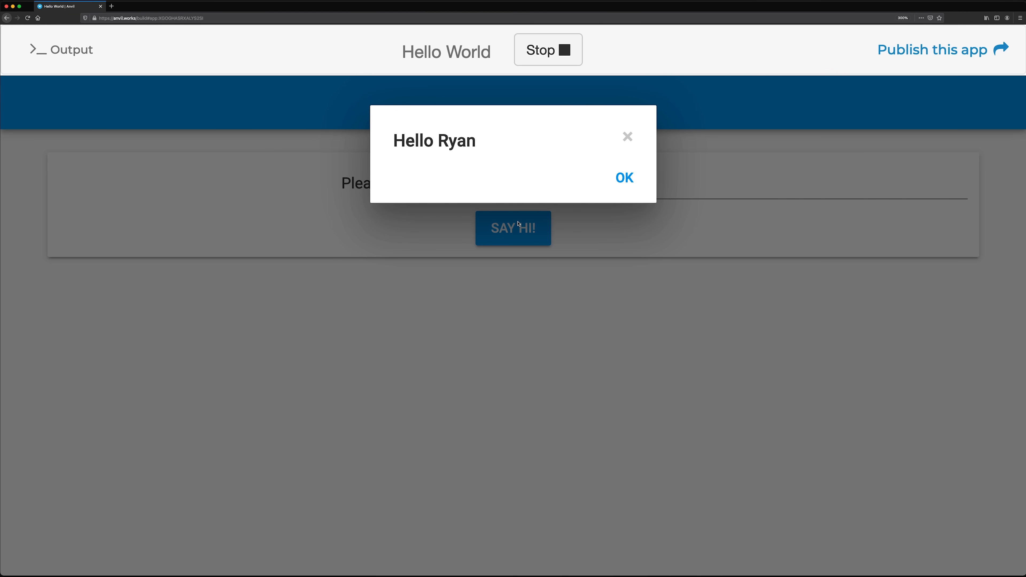
pyautogui.click(626, 177)
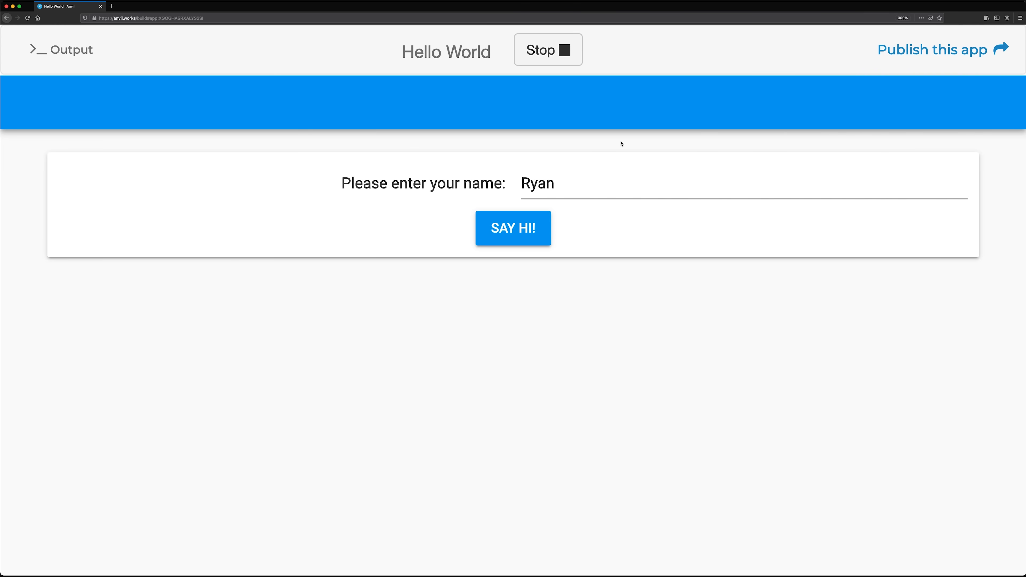
# Step: Stop the app and add self.content_panel.add_component(Label(text="This app is great!")) in __init__
pyautogui.click(548, 50)
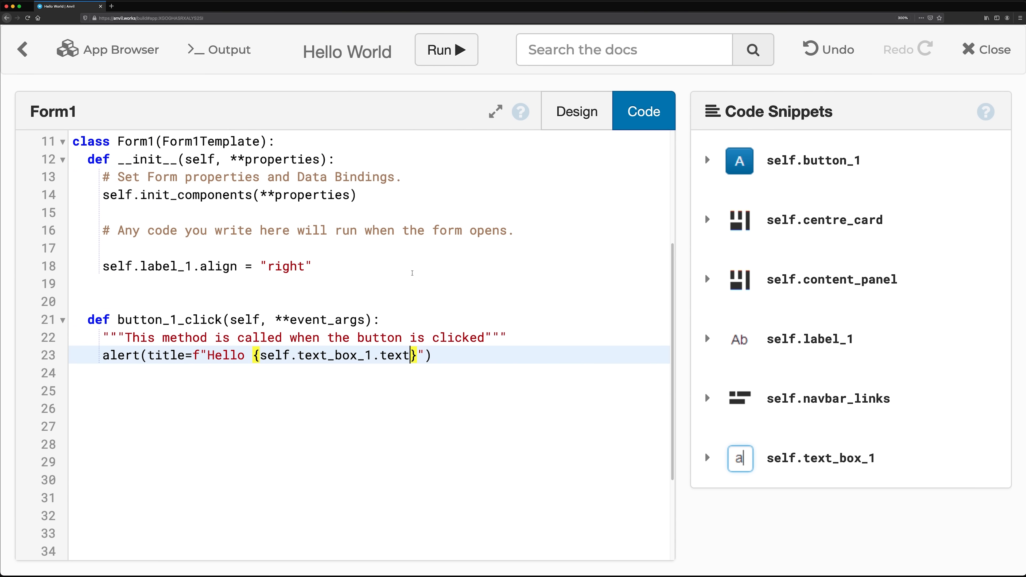
pyautogui.write('self.c')
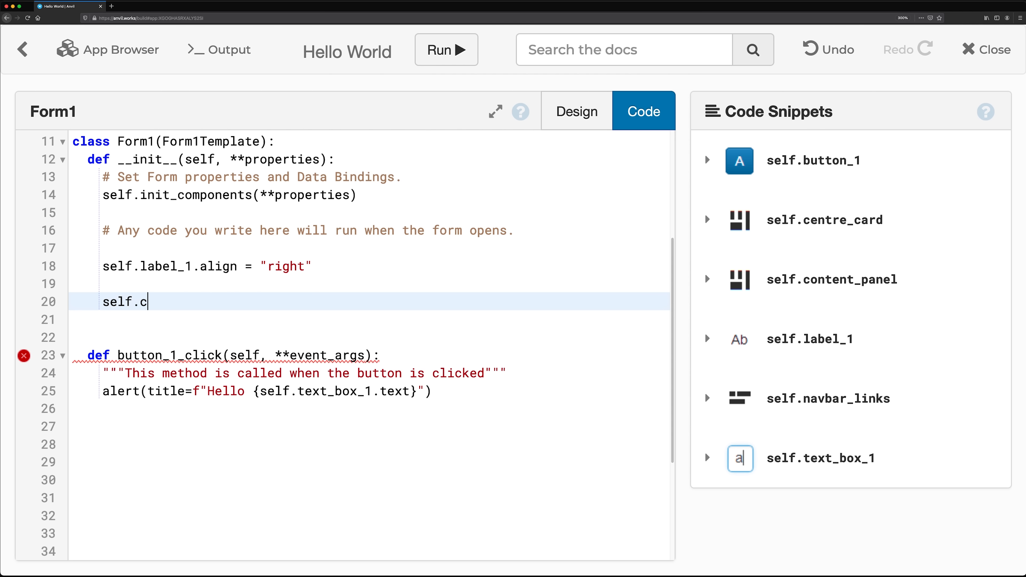
pyautogui.write('ontent_panel.add_component(La')
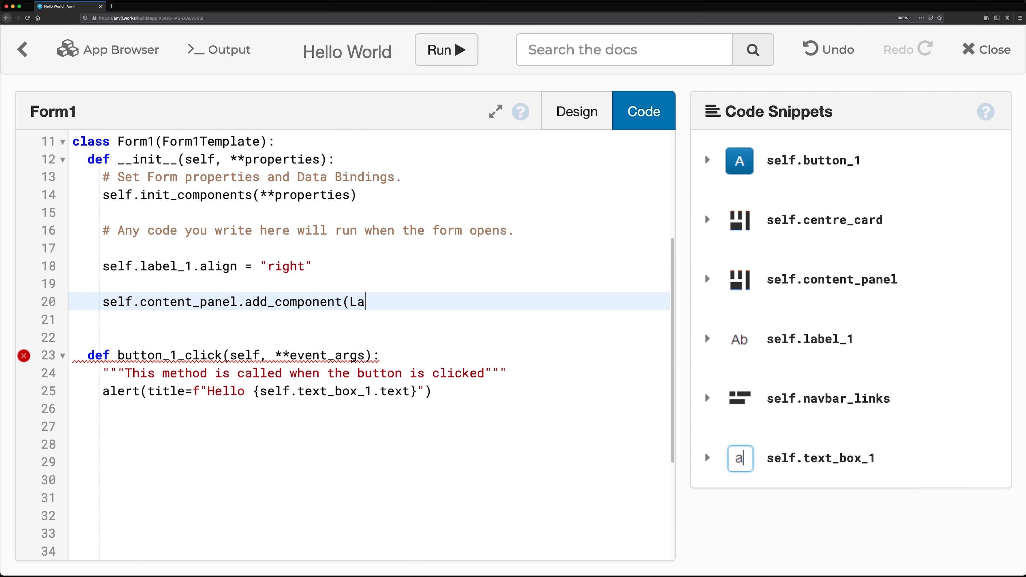
pyautogui.write('bel(text="This app is great!"')
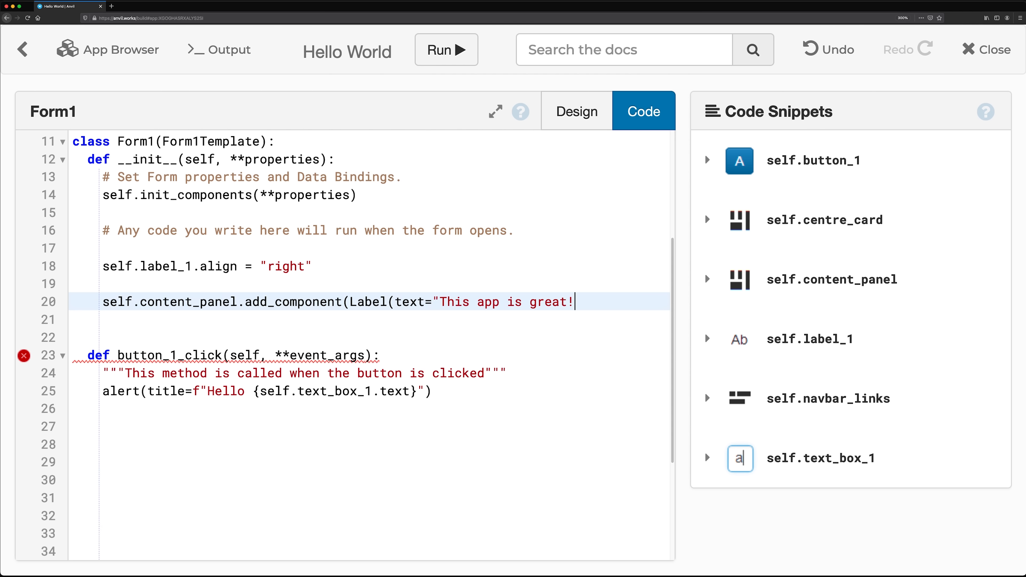